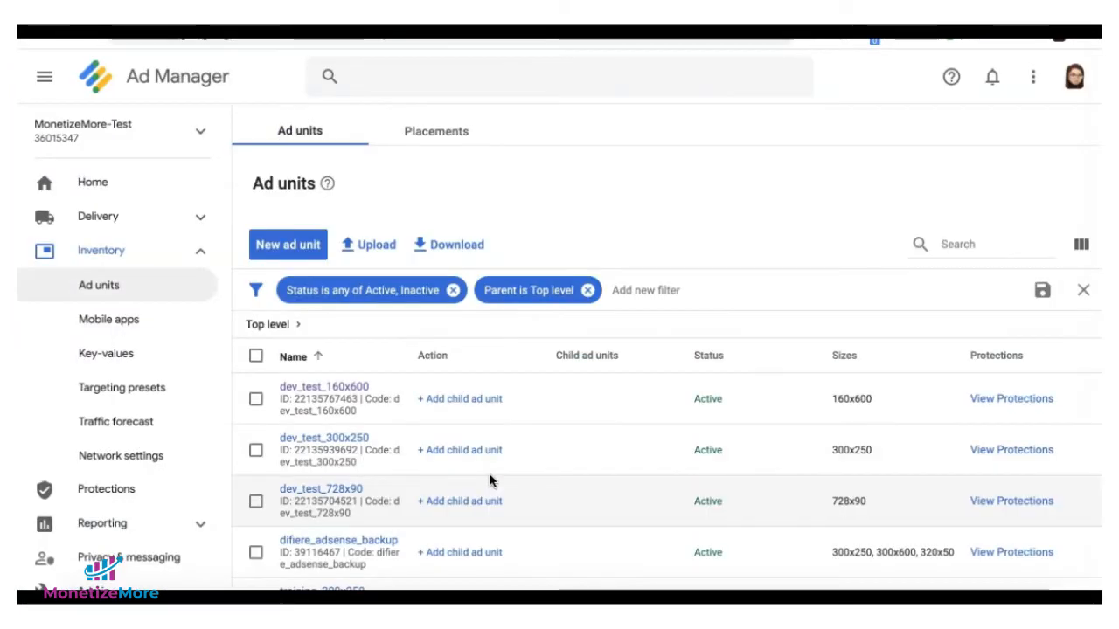
Step: Scroll the Google Ad Manager ad units list to review the unit sizes
{"action": "scroll", "scroll_direction": "down", "scroll_amount": 3}
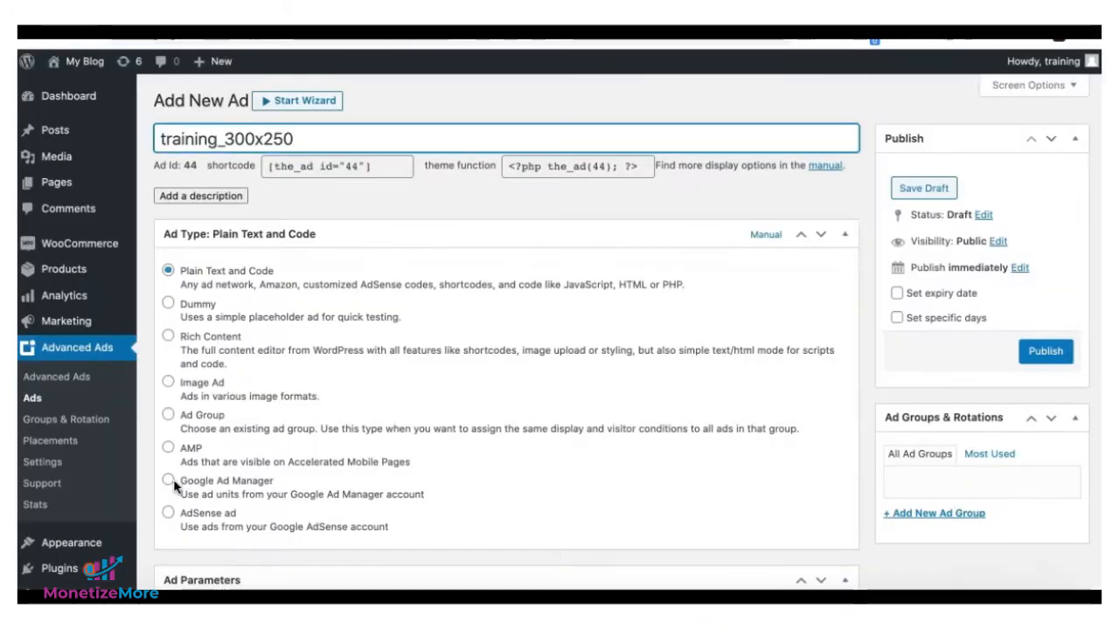
Step: Make training_300x250 a Google Ad Manager ad linked to its unit, then publish
{"action": "left_click", "coordinate": [169, 479]}
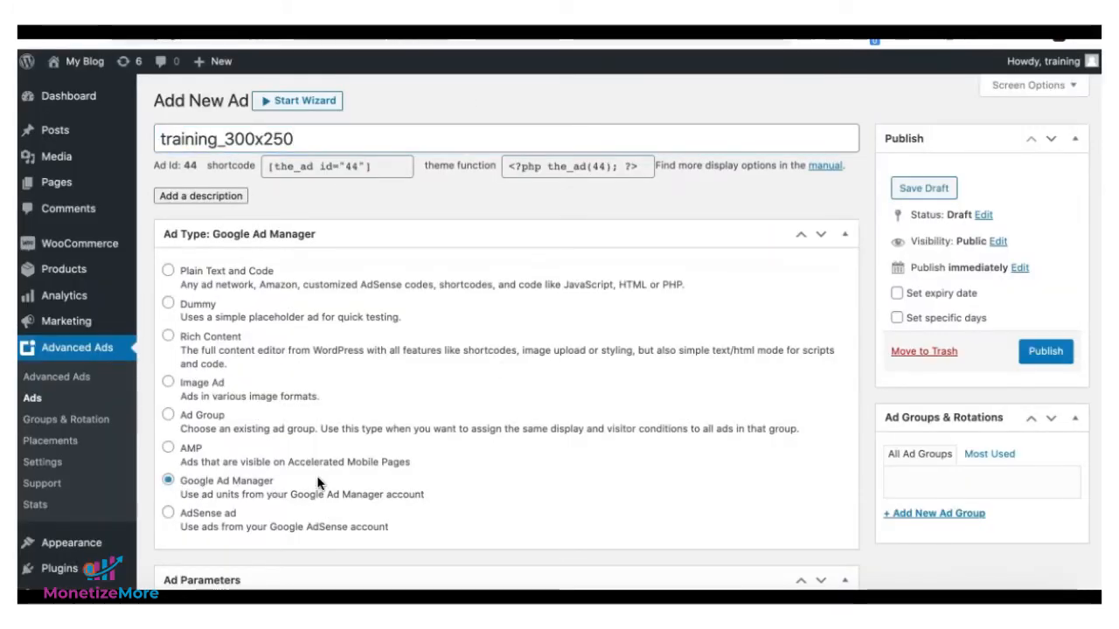
{"action": "scroll", "scroll_direction": "down", "scroll_amount": 3}
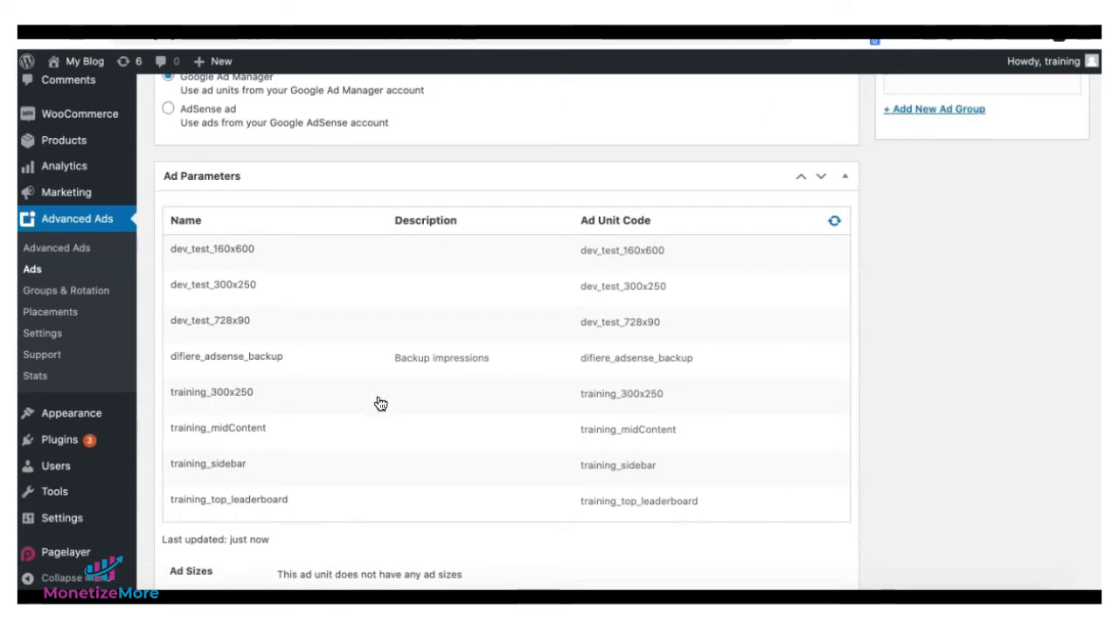
{"action": "left_click", "coordinate": [211, 391]}
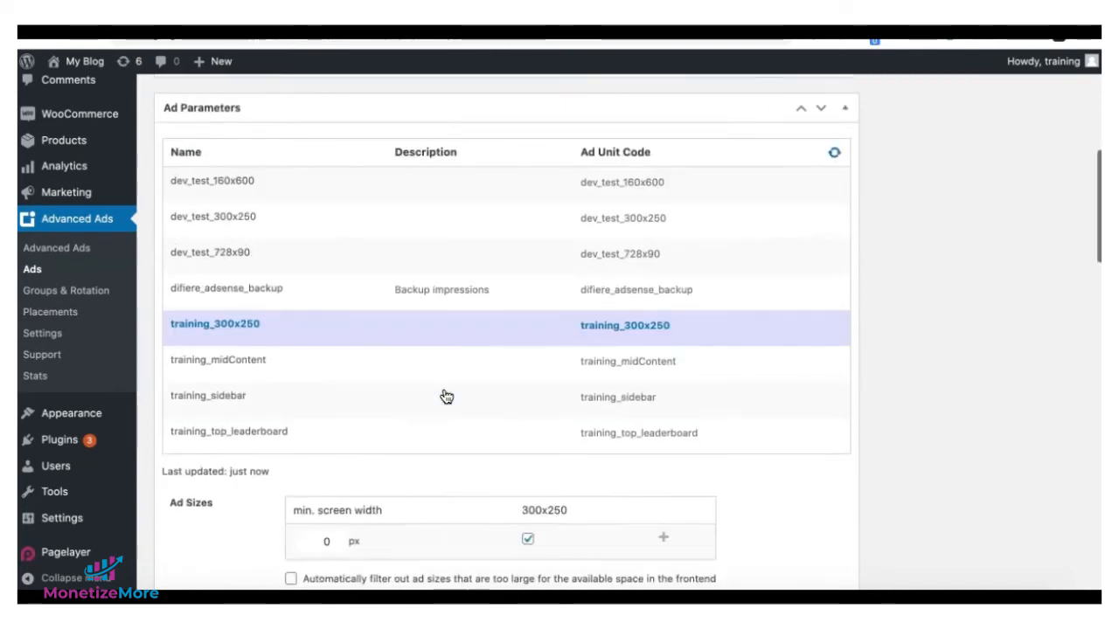
{"action": "scroll", "scroll_direction": "down", "scroll_amount": 3}
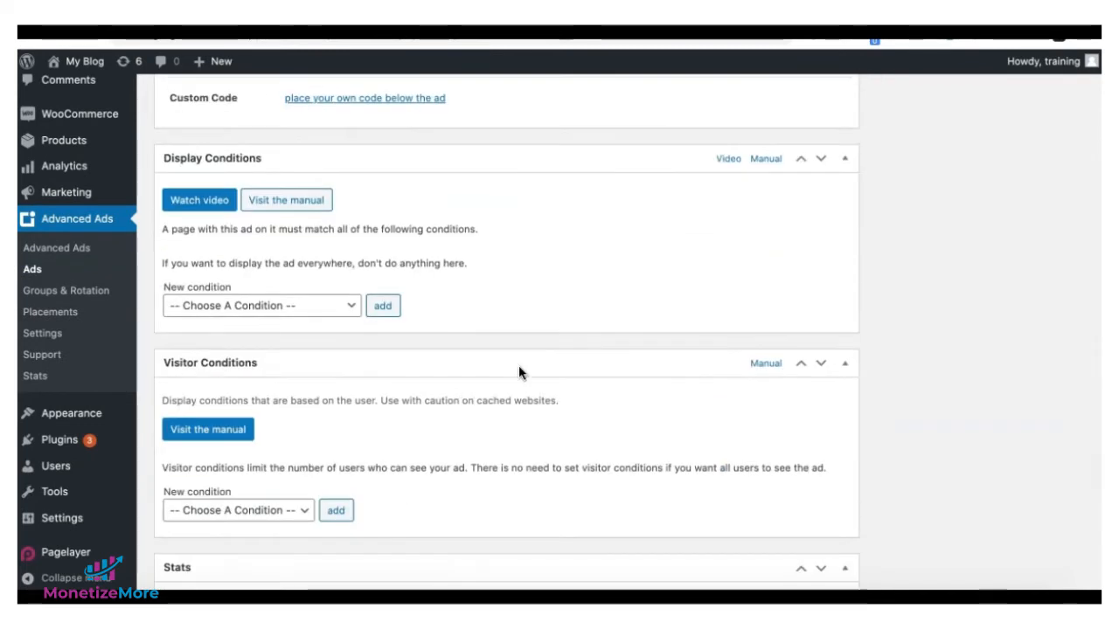
{"action": "mouse_move", "coordinate": [256, 176]}
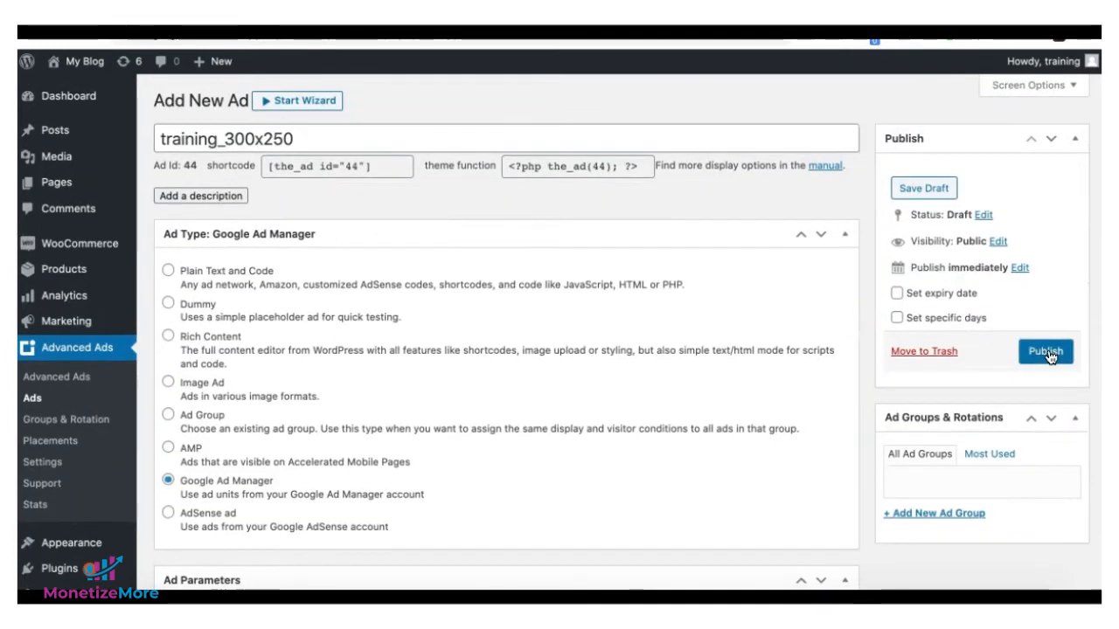
{"action": "left_click", "coordinate": [1045, 351]}
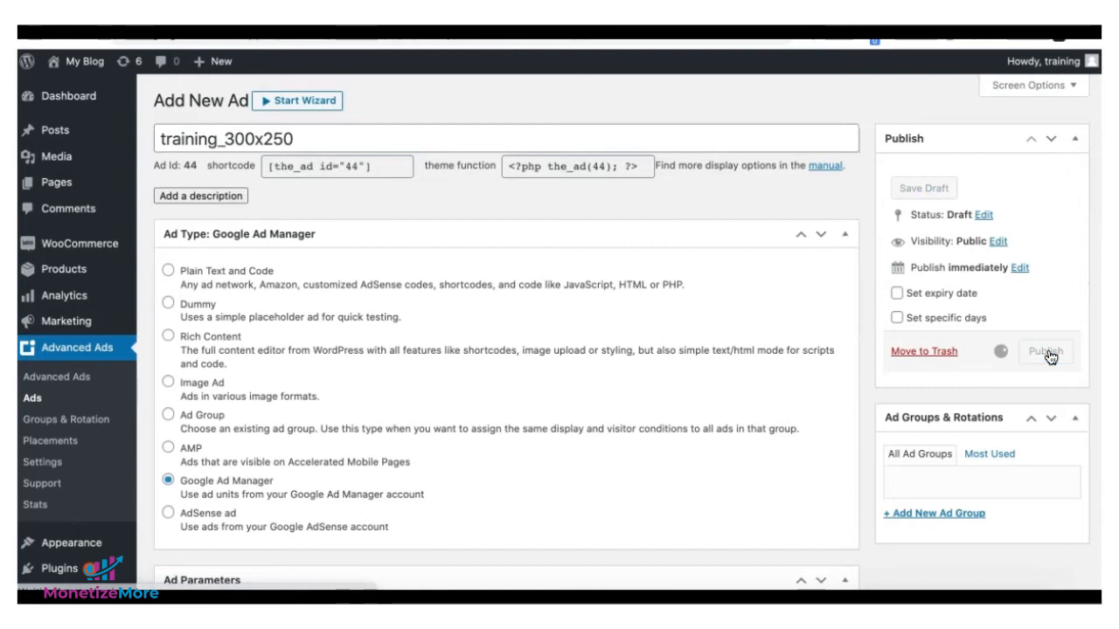
{"action": "left_click", "coordinate": [1045, 350]}
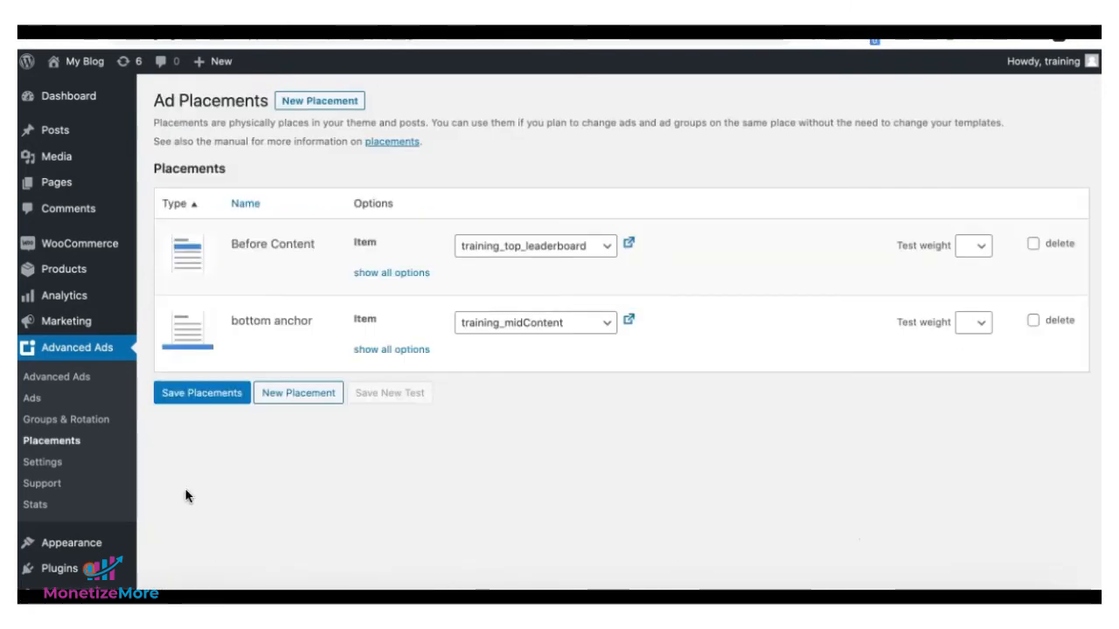
{"action": "mouse_move", "coordinate": [236, 461]}
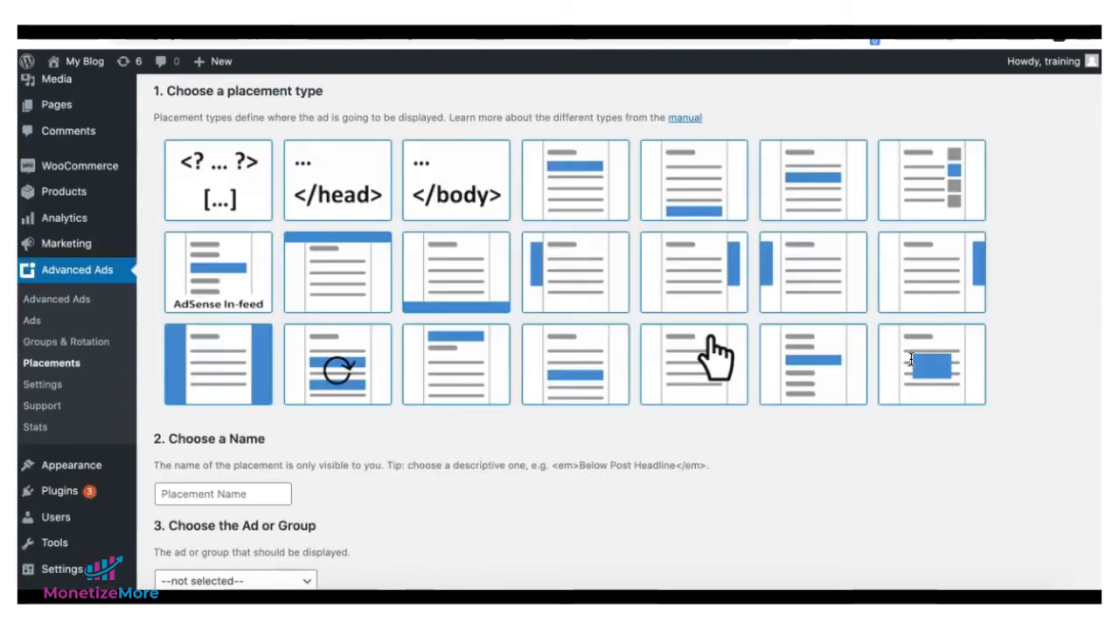
{"action": "mouse_move", "coordinate": [930, 372]}
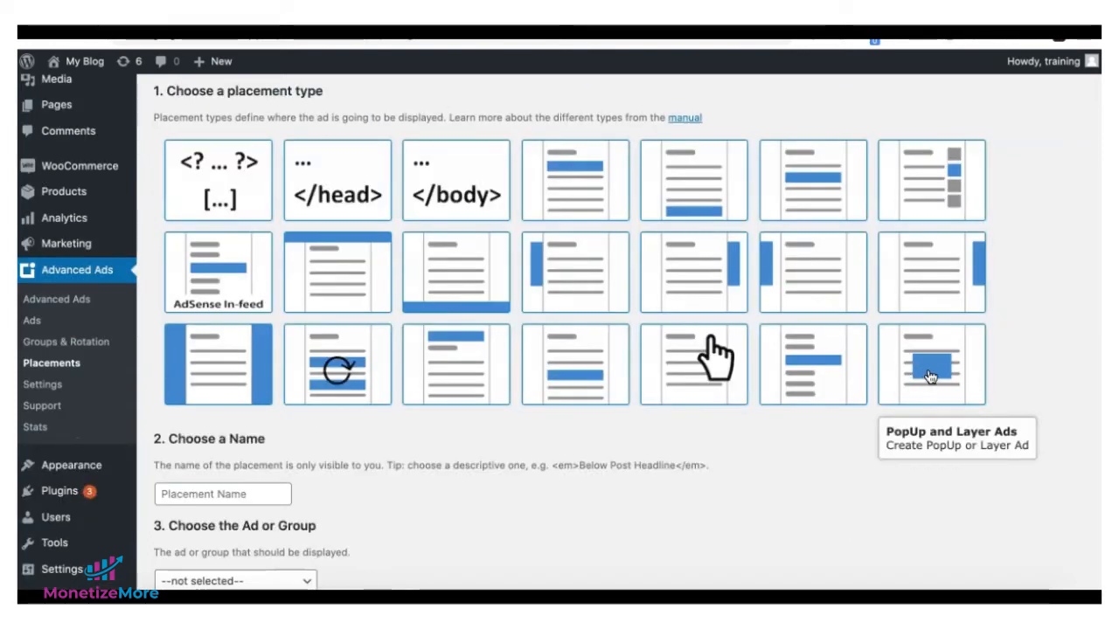
Step: Name the PopUp and Layer placement 'layer ad' and save it
{"action": "type", "text": "layer ad"}
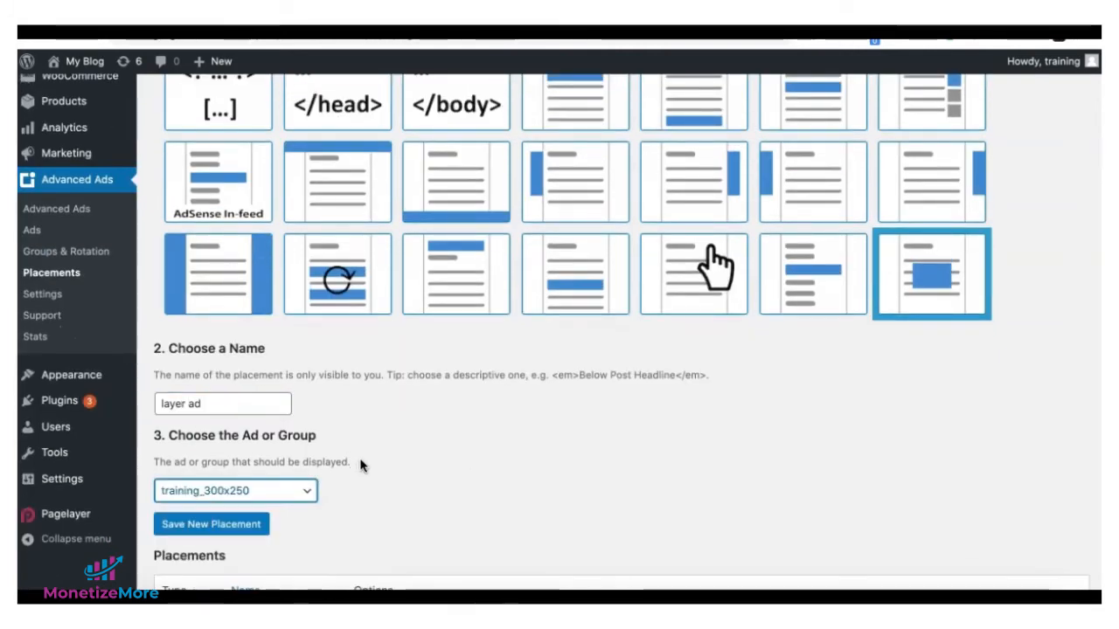
{"action": "left_click", "coordinate": [210, 523]}
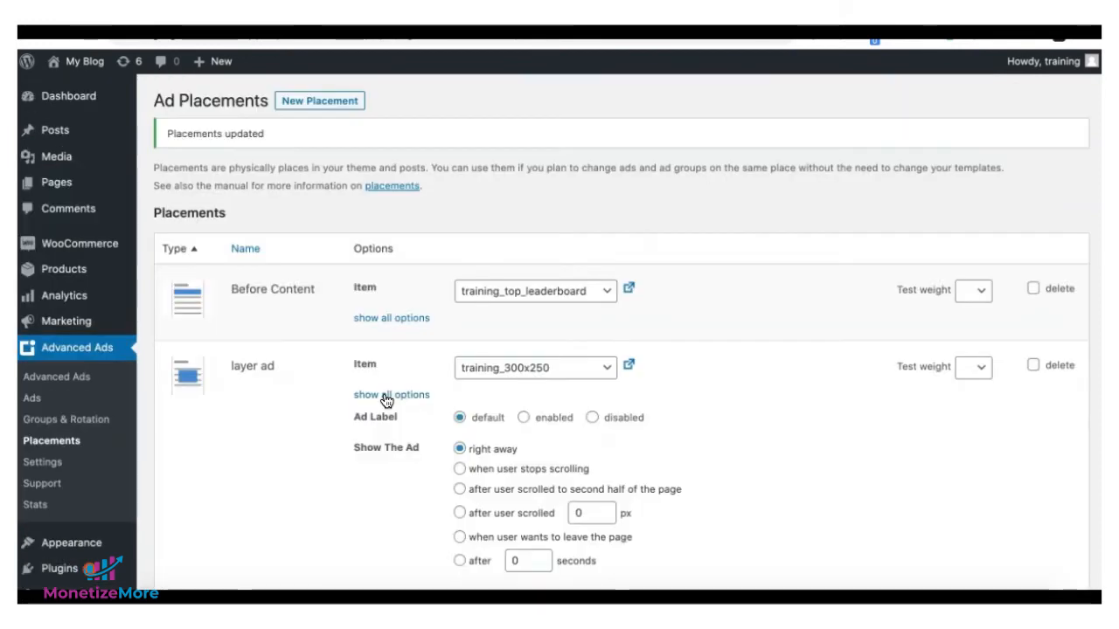
Step: Enable a close button and 5-second auto-close on 'layer ad', then save placements
{"action": "scroll", "scroll_direction": "down", "scroll_amount": 3}
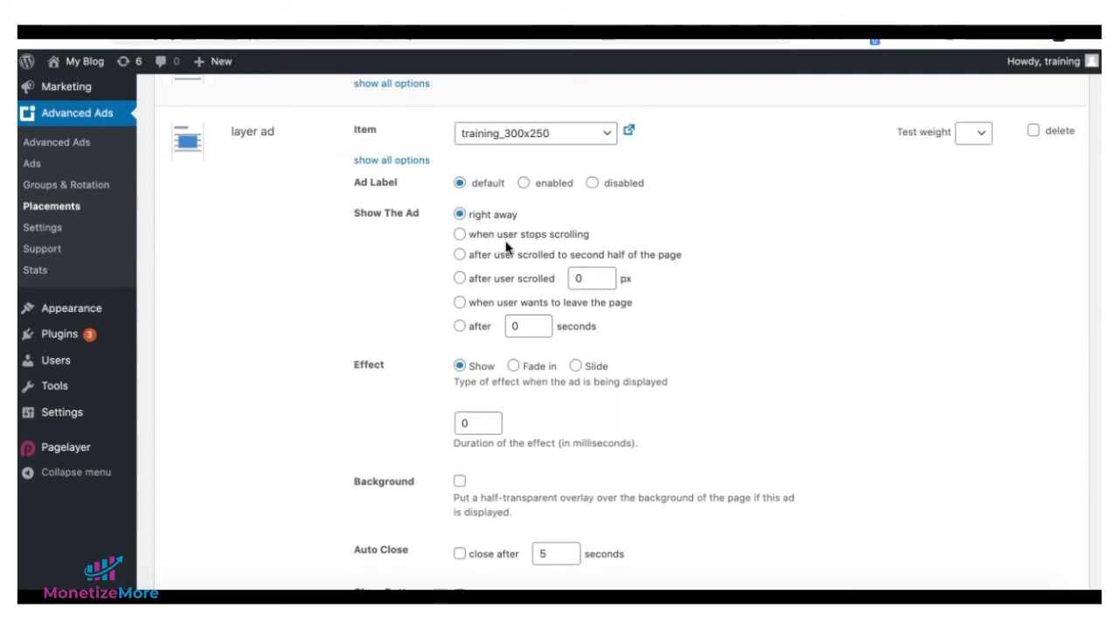
{"action": "mouse_move", "coordinate": [583, 288]}
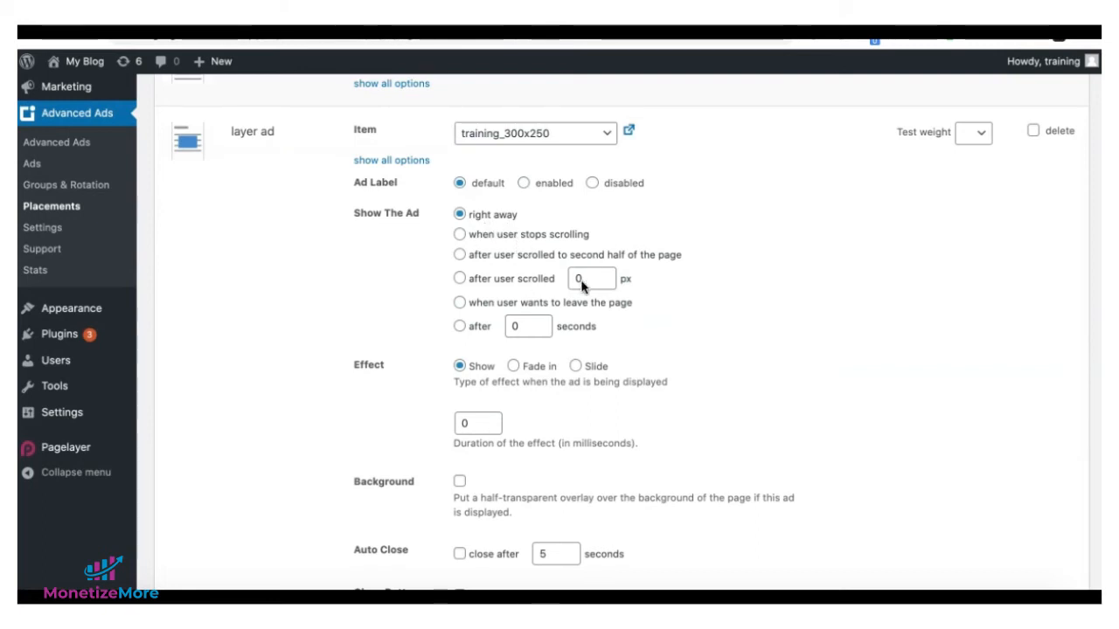
{"action": "mouse_move", "coordinate": [474, 337]}
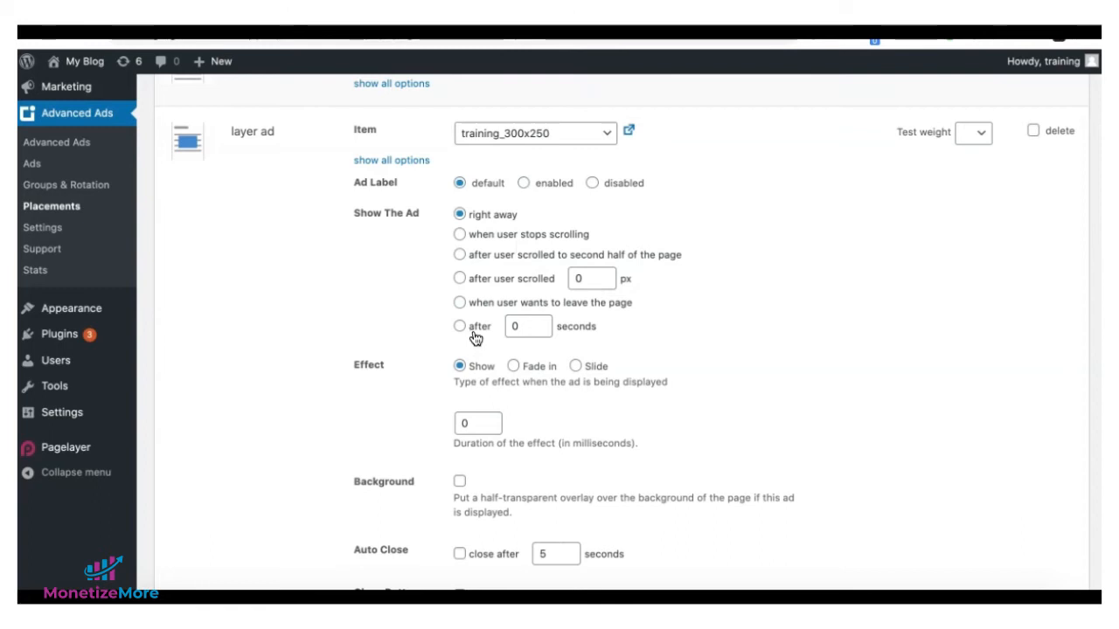
{"action": "mouse_move", "coordinate": [651, 343]}
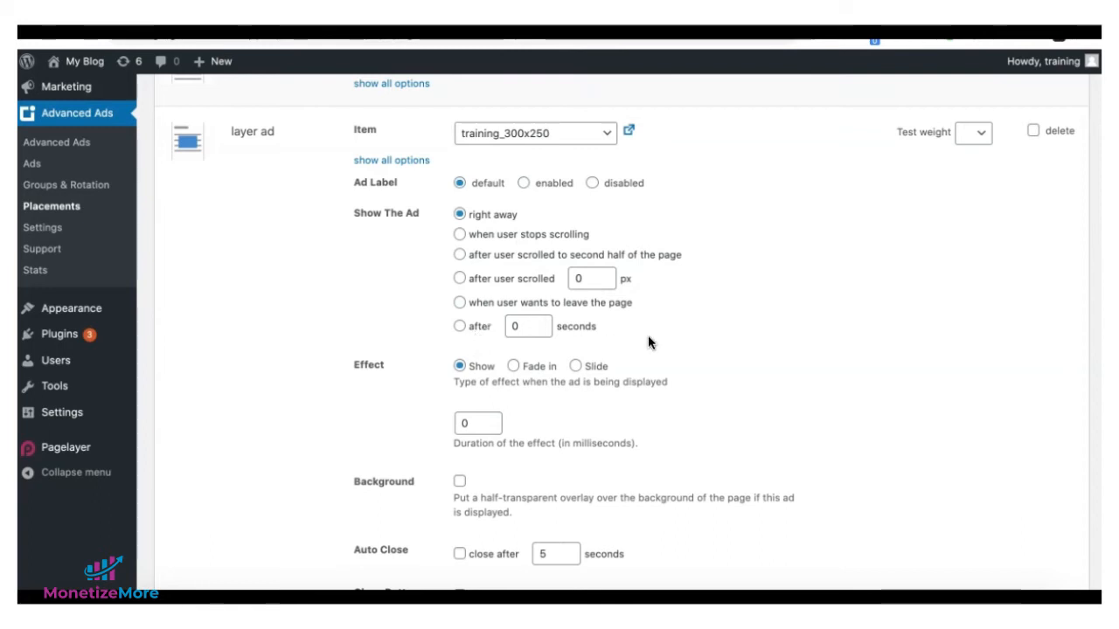
{"action": "scroll", "scroll_direction": "down", "scroll_amount": 3}
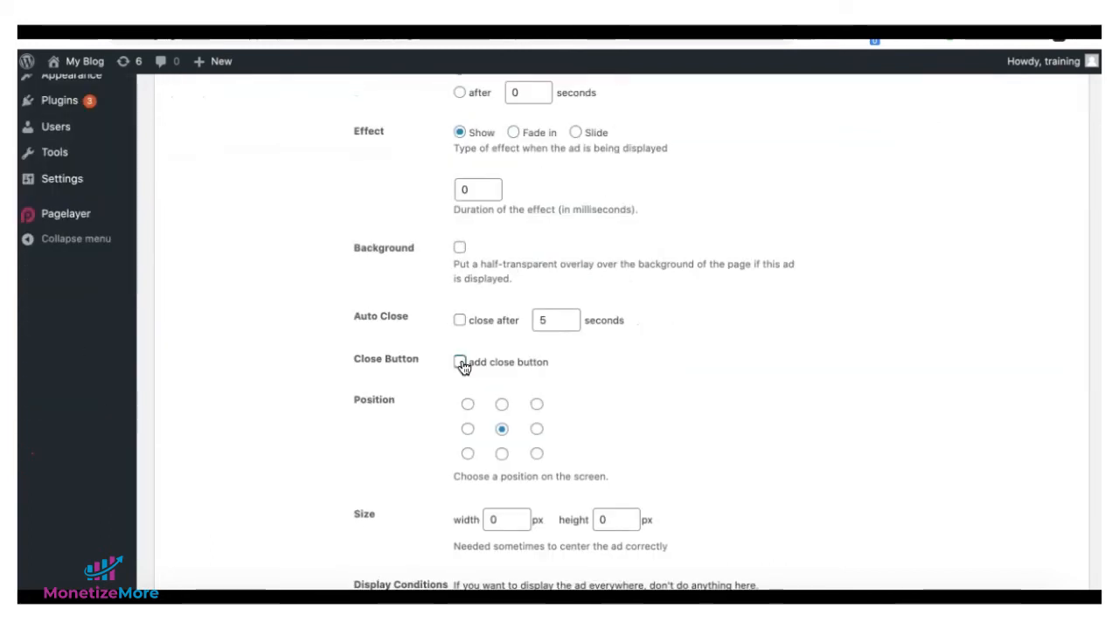
{"action": "left_click", "coordinate": [459, 362]}
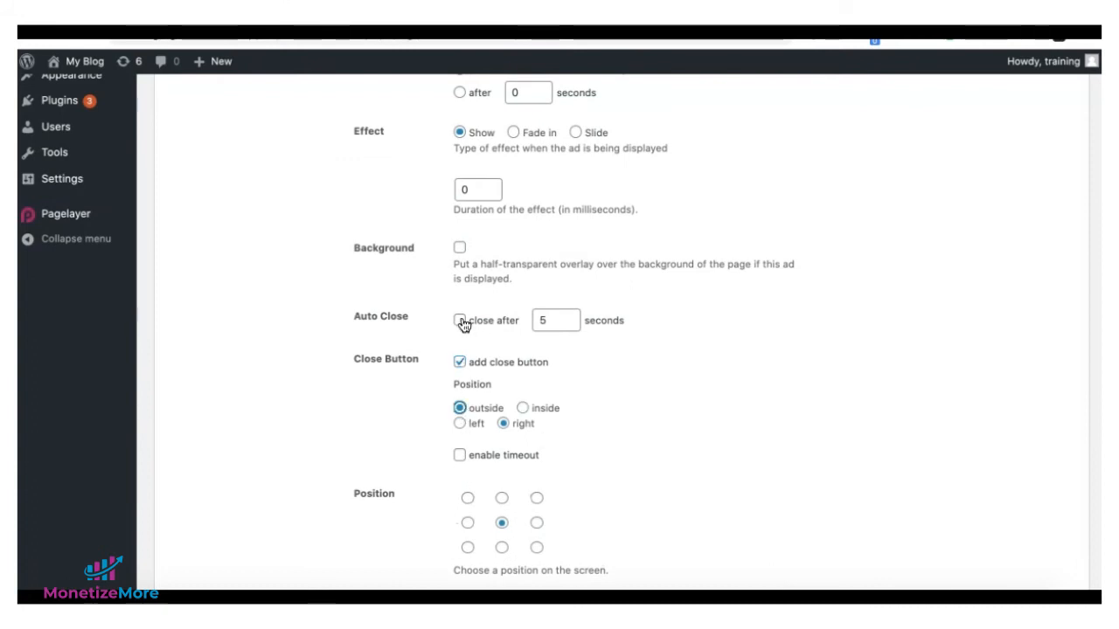
{"action": "left_click", "coordinate": [459, 320]}
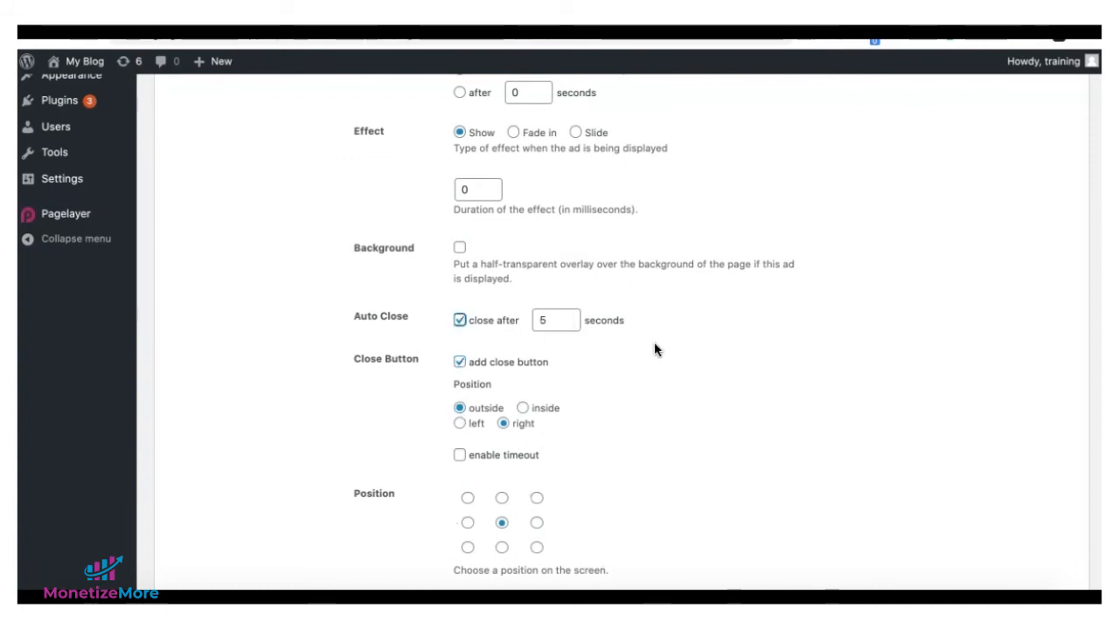
{"action": "scroll", "scroll_direction": "down", "scroll_amount": 3}
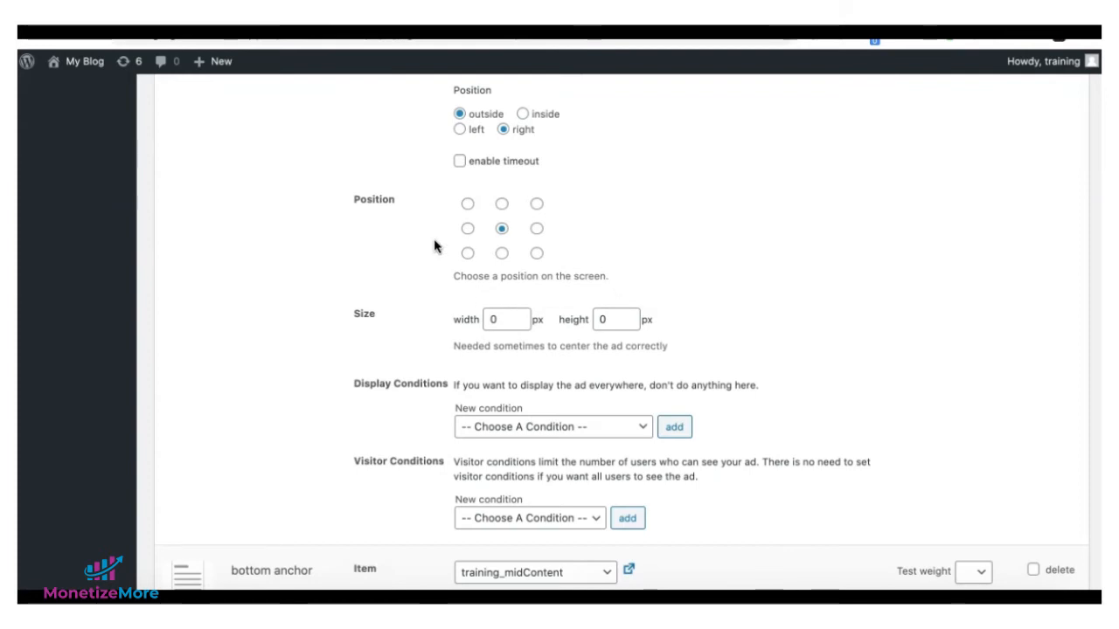
{"action": "scroll", "scroll_direction": "down", "scroll_amount": 3}
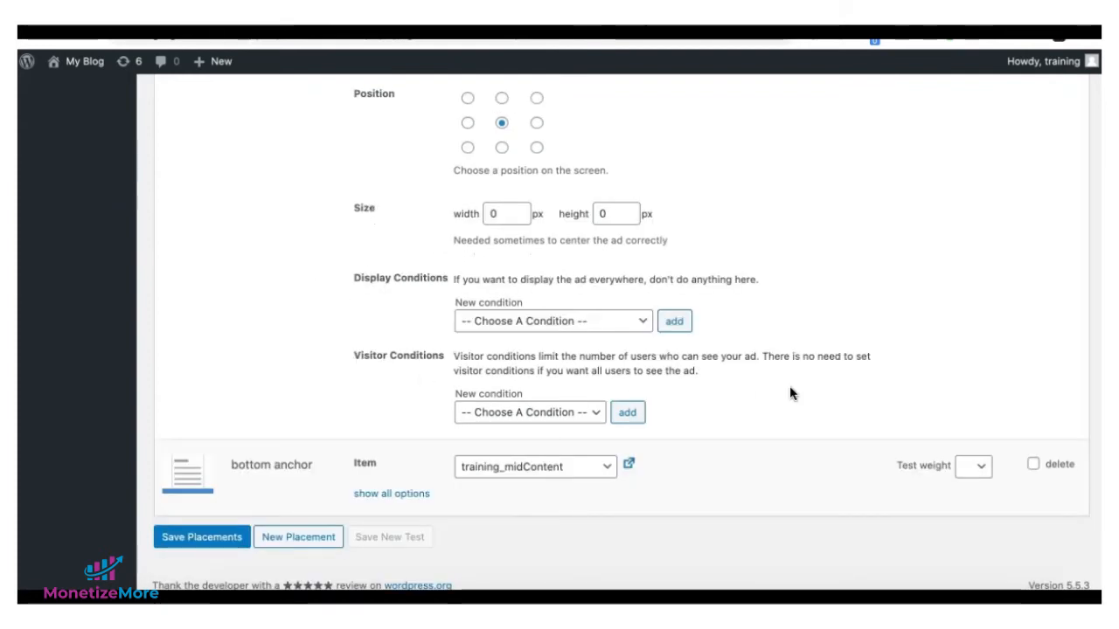
{"action": "left_click", "coordinate": [201, 537]}
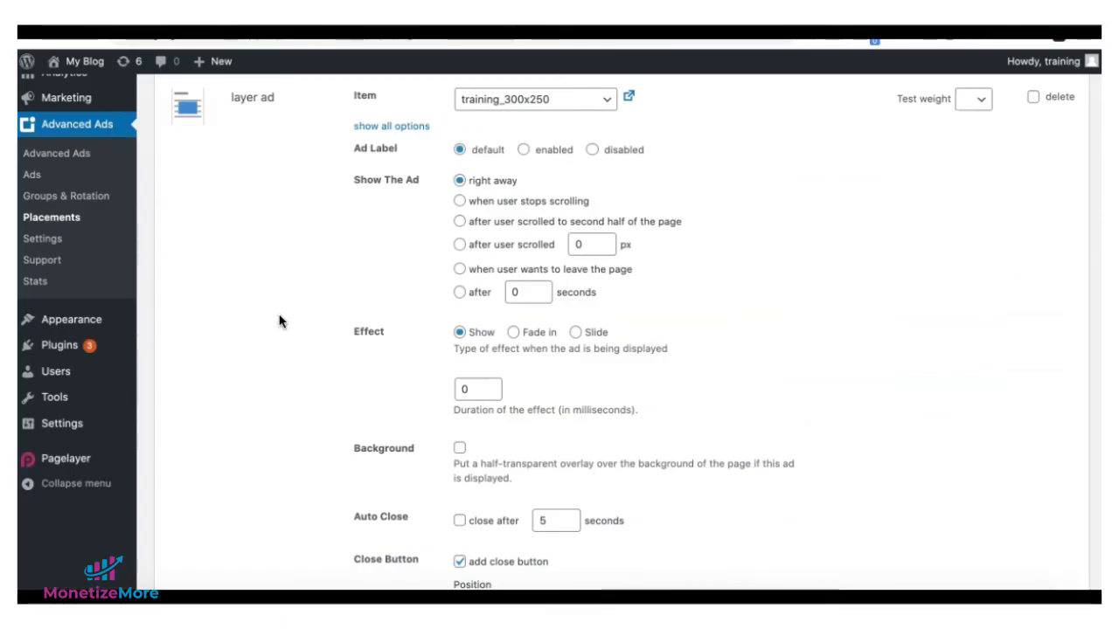
{"action": "mouse_move", "coordinate": [305, 337]}
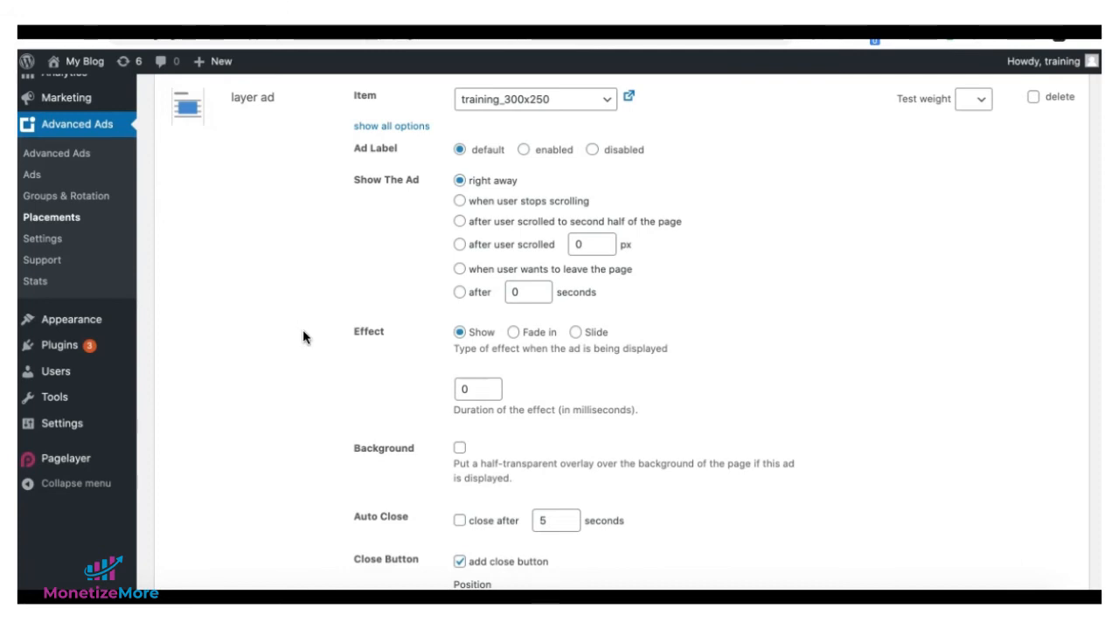
{"action": "mouse_move", "coordinate": [306, 339]}
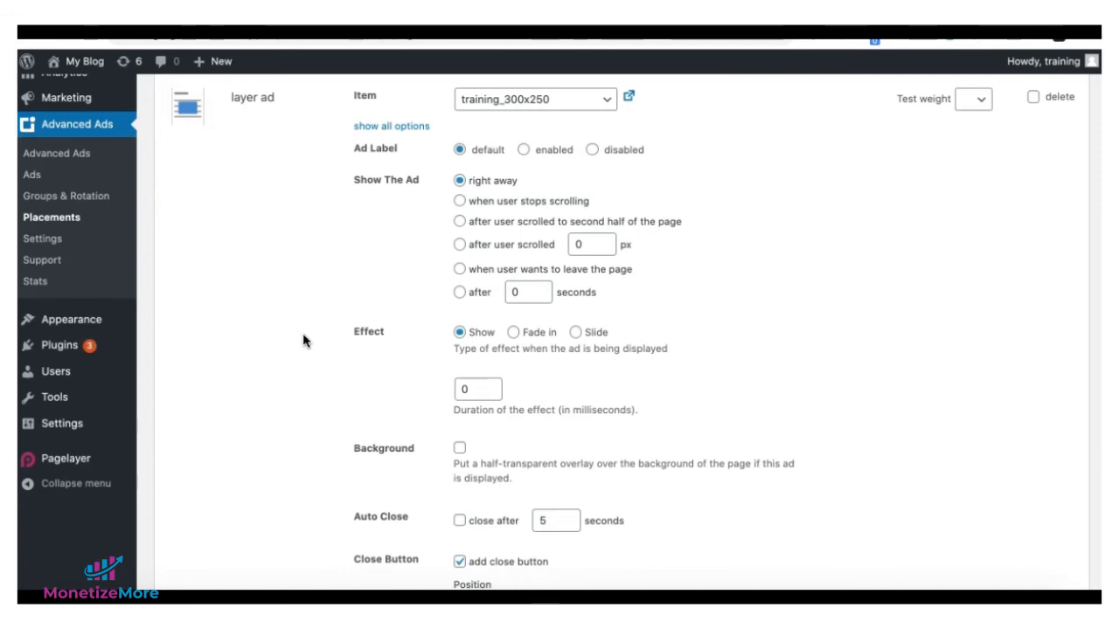
{"action": "mouse_move", "coordinate": [199, 272]}
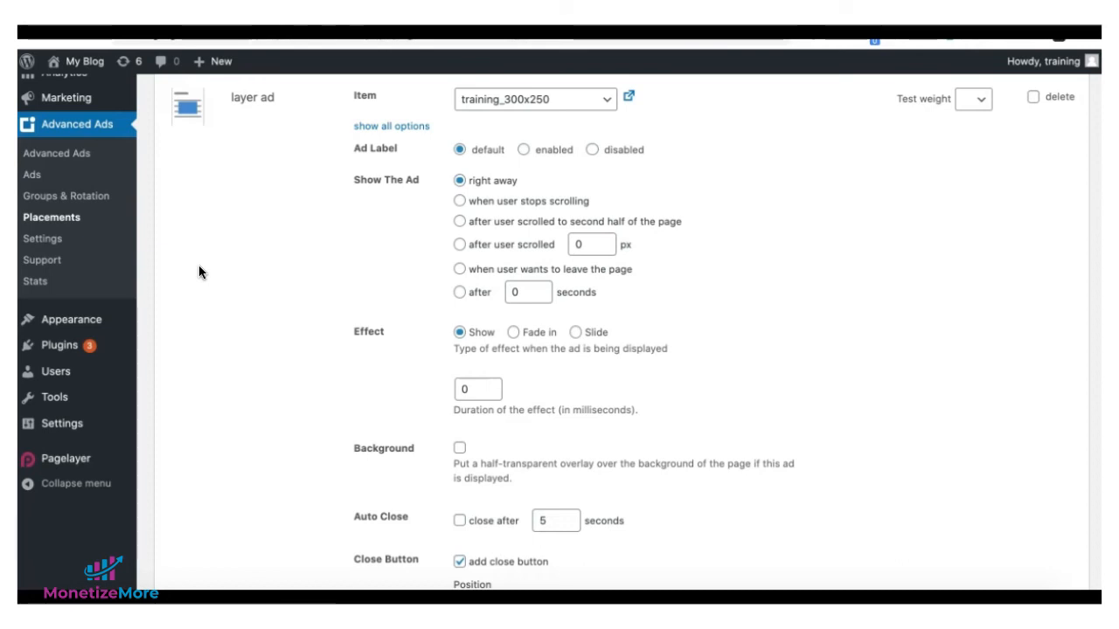
{"action": "mouse_move", "coordinate": [201, 272]}
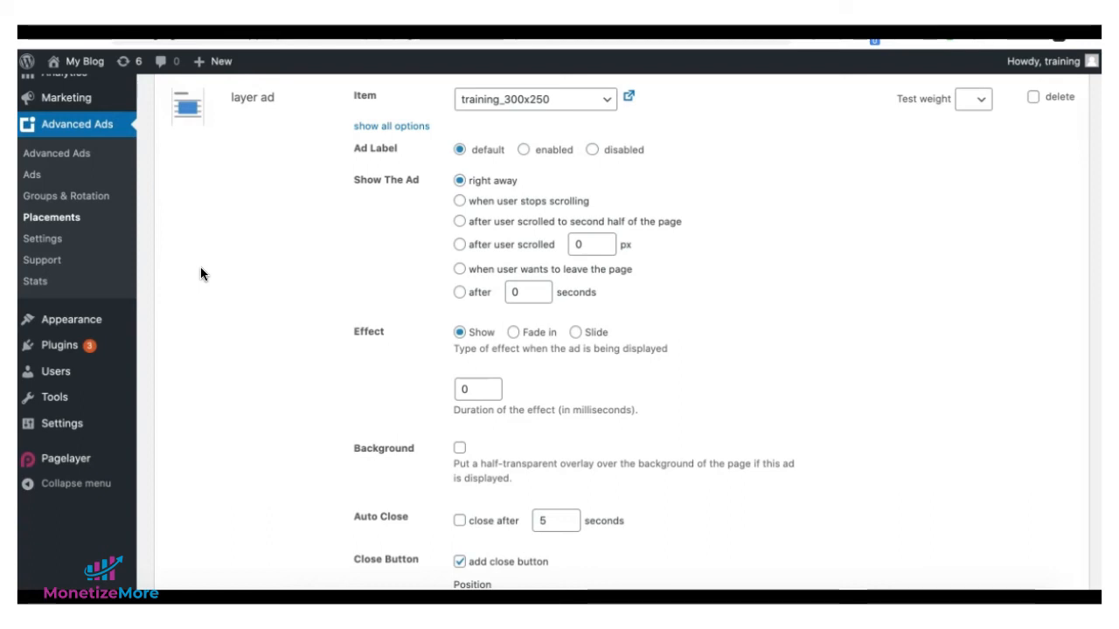
{"action": "mouse_move", "coordinate": [303, 260]}
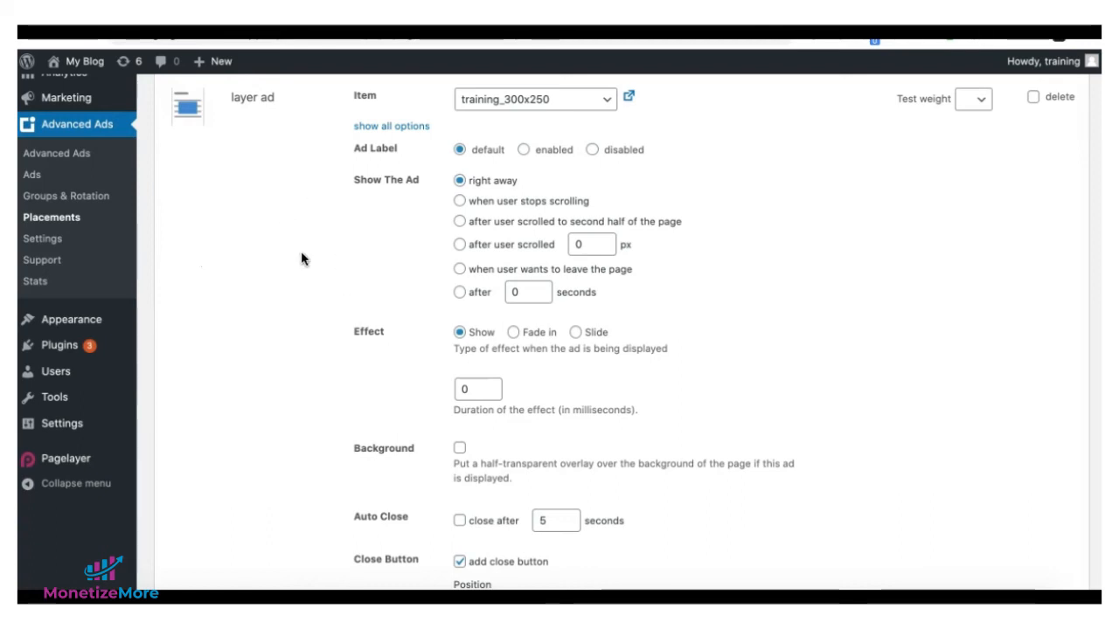
{"action": "mouse_move", "coordinate": [791, 246]}
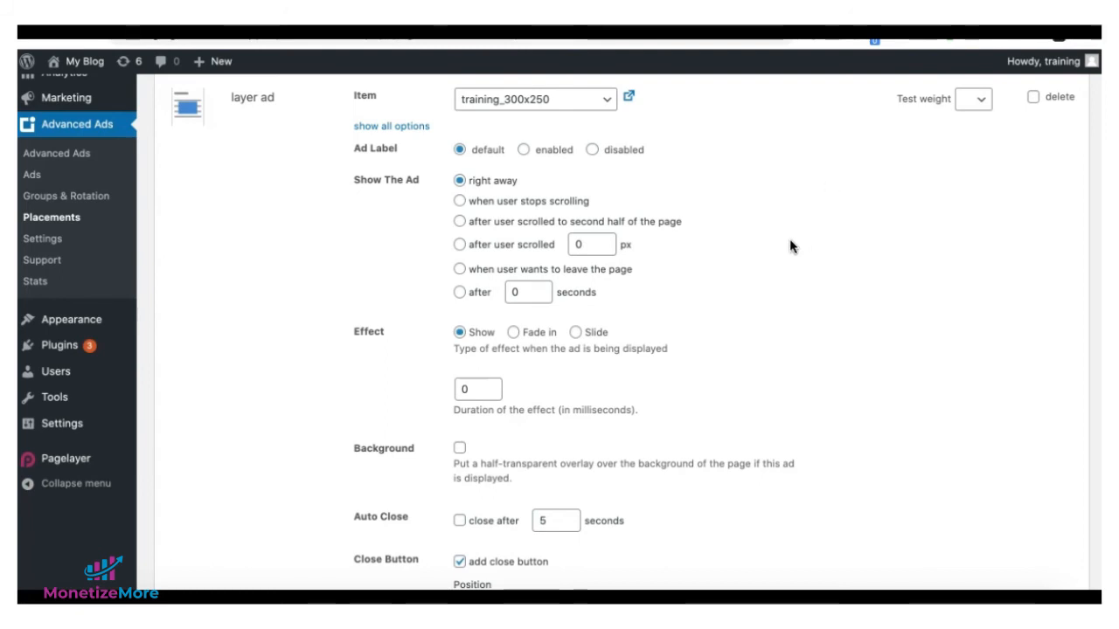
{"action": "mouse_move", "coordinate": [334, 207]}
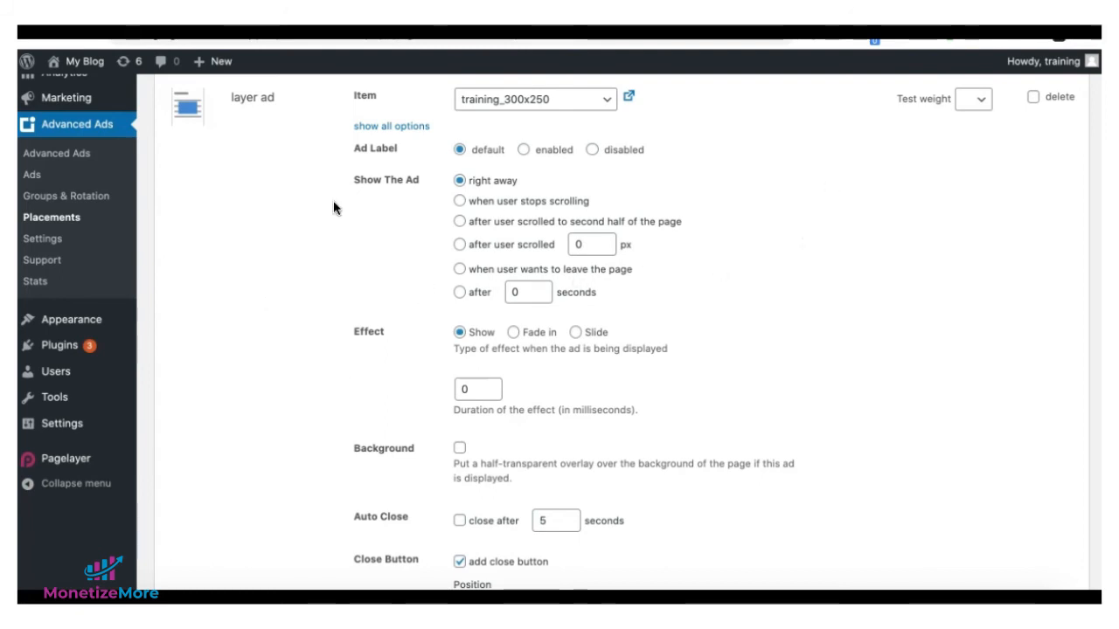
{"action": "mouse_move", "coordinate": [740, 297]}
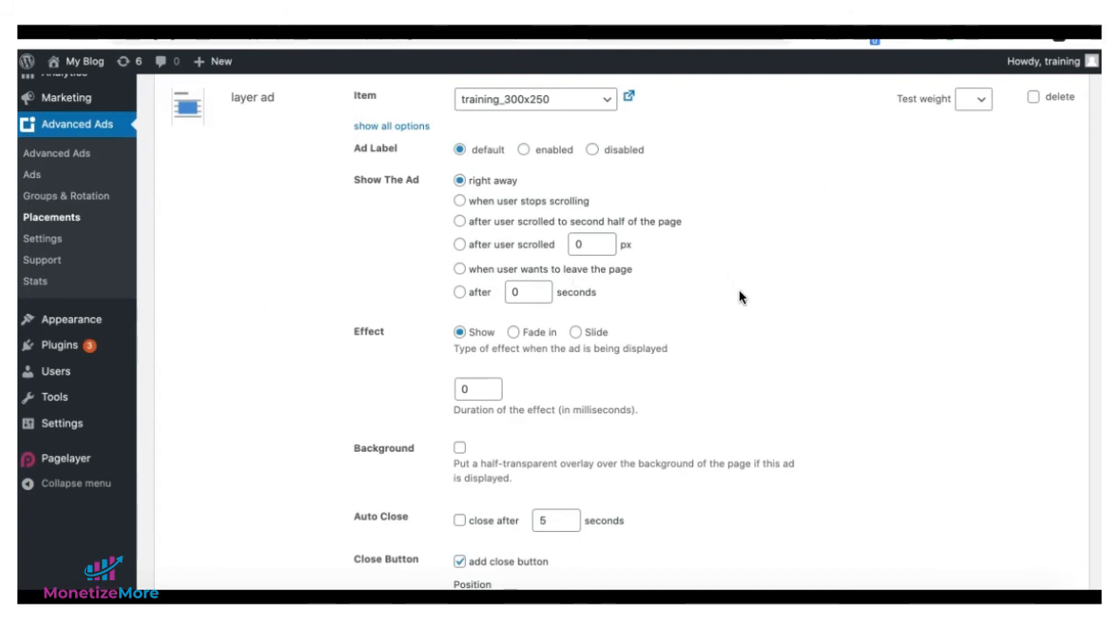